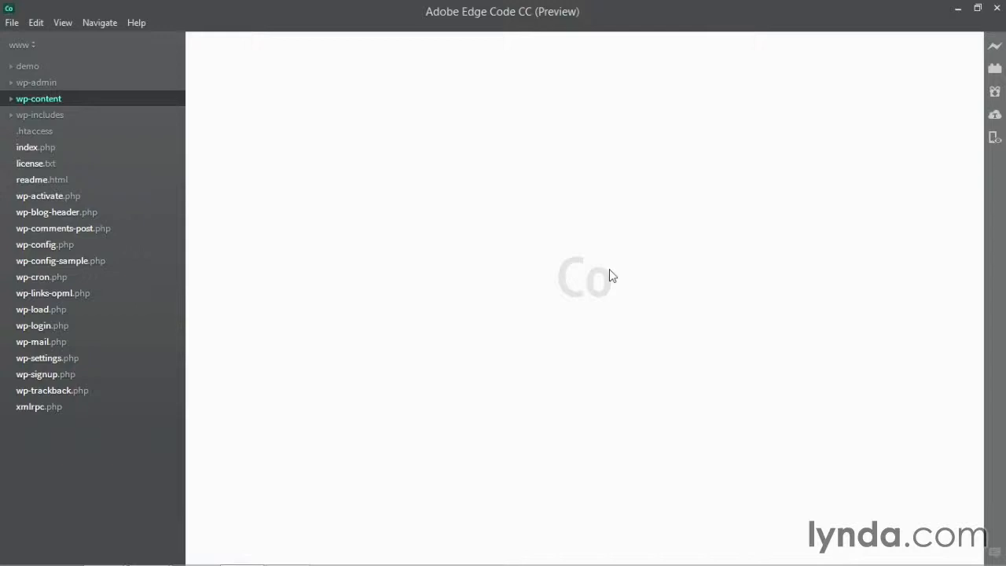
mouse_move(619, 233)
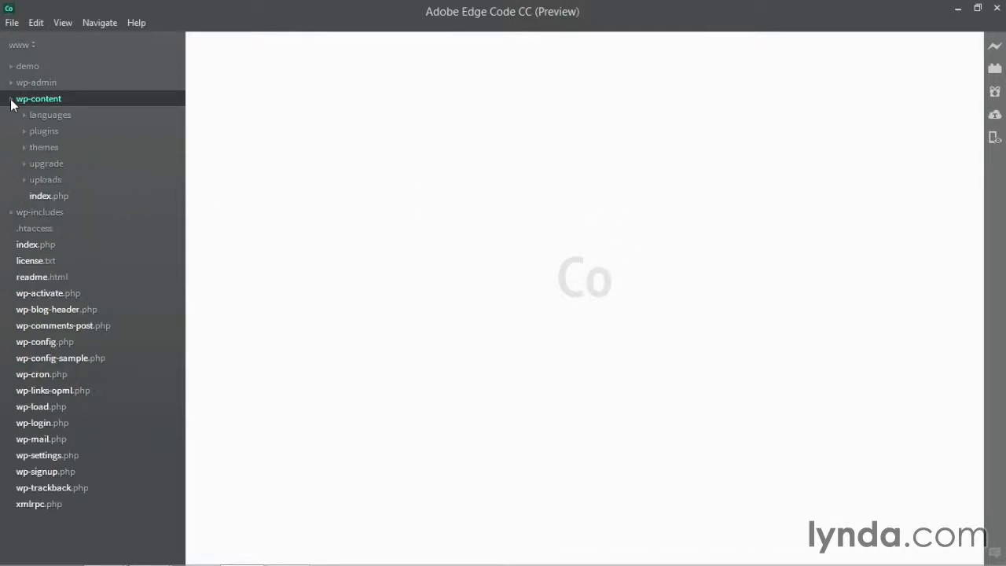
Step: Expand the themes folder under wp-content to list the installed themes
click(43, 147)
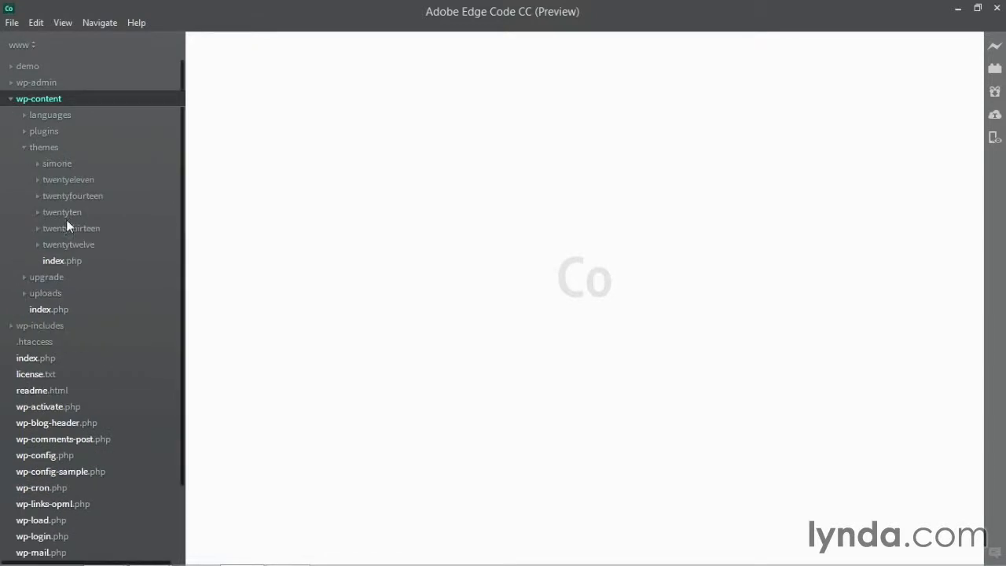
mouse_move(57, 163)
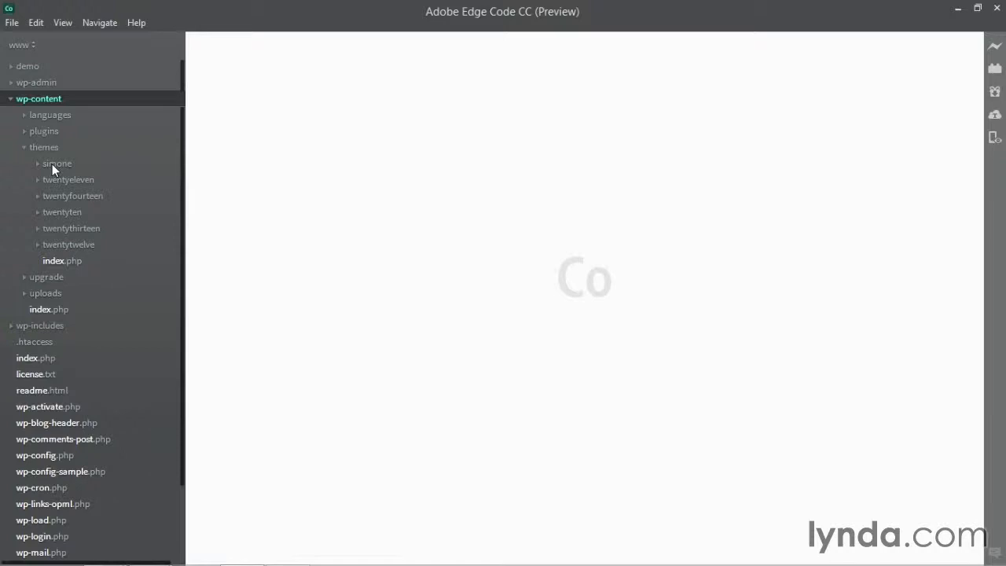
Step: Create a new folder named simone-child inside the themes folder
right_click(44, 147)
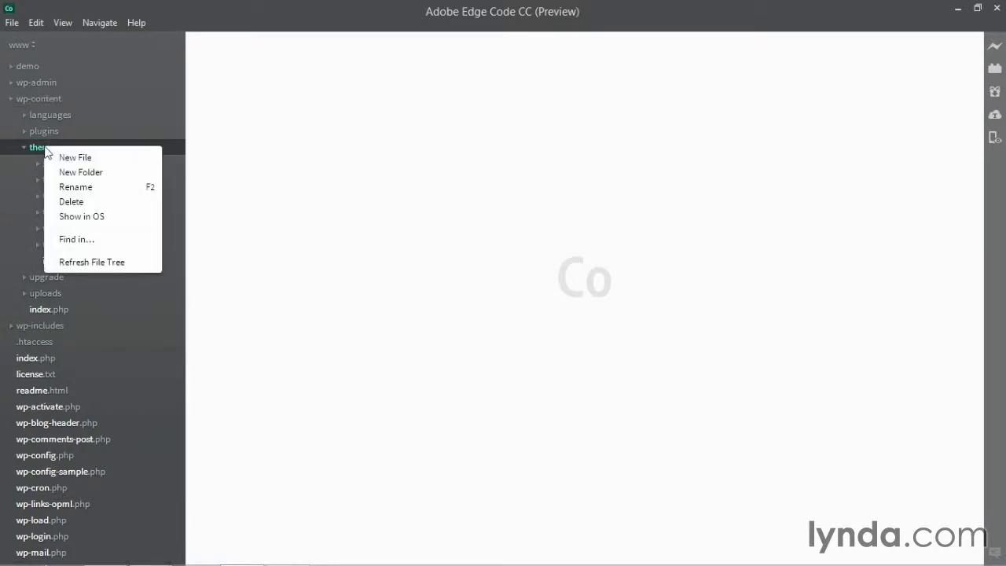
click(74, 157)
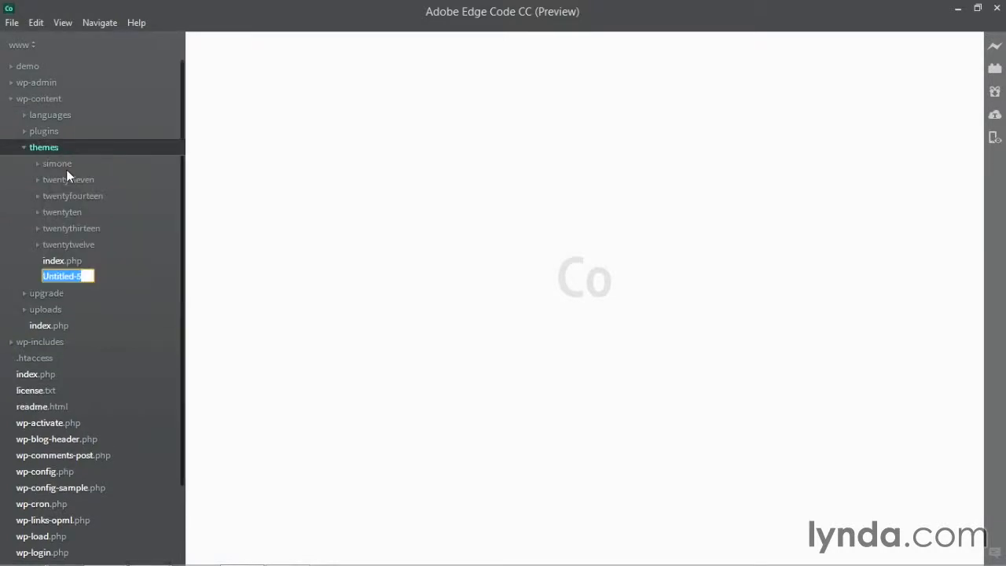
text(simone-child)
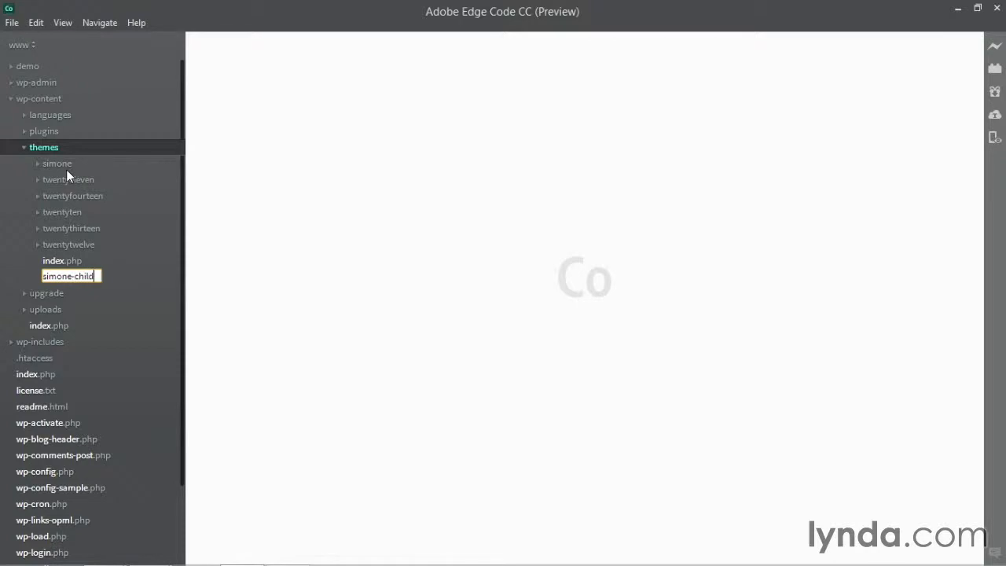
key(Return)
text(style.css)
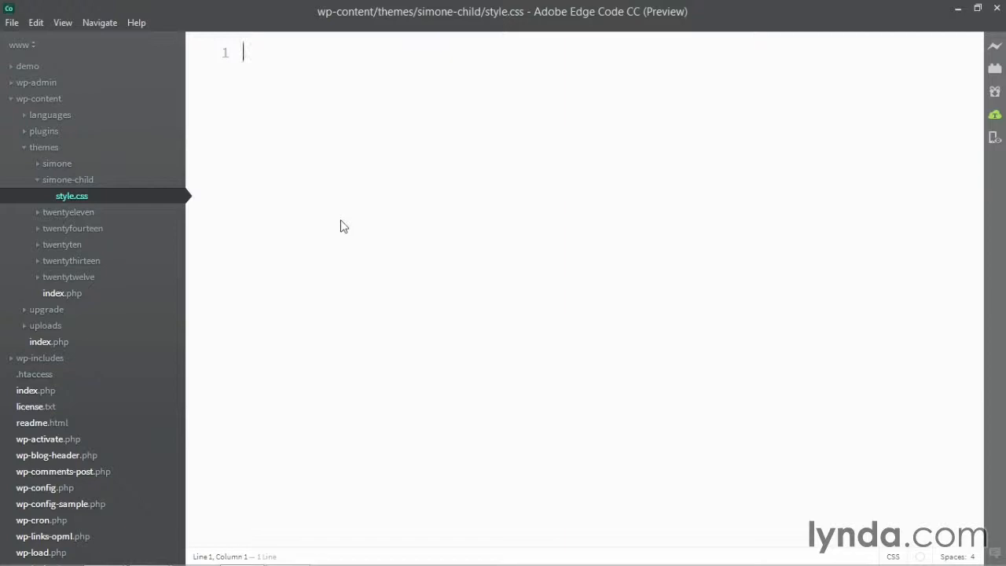
Step: Write a /* header comment with 'Theme Name: Child of Simone' and 'Template: simone'
text(/*)
text(*/)
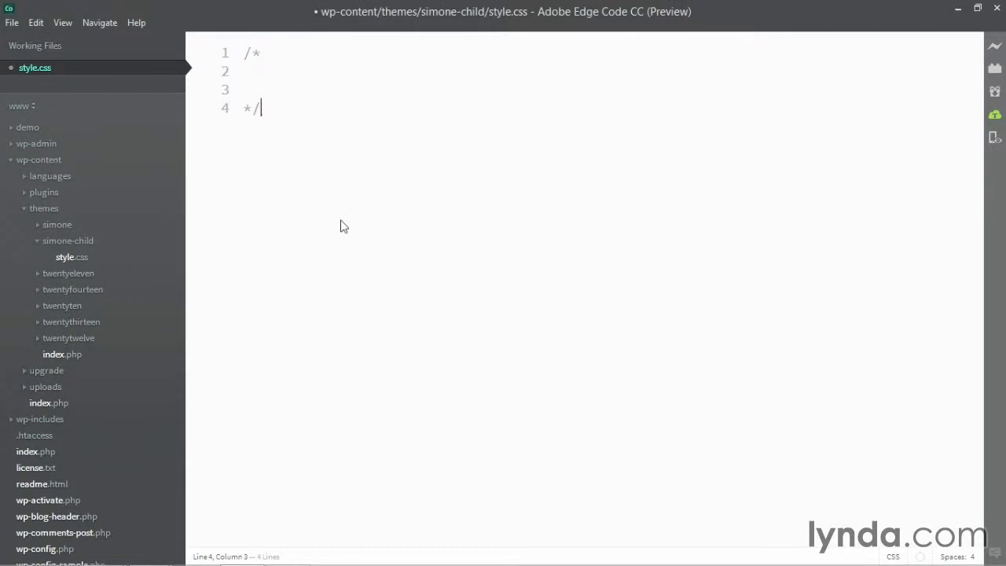
text(Theme)
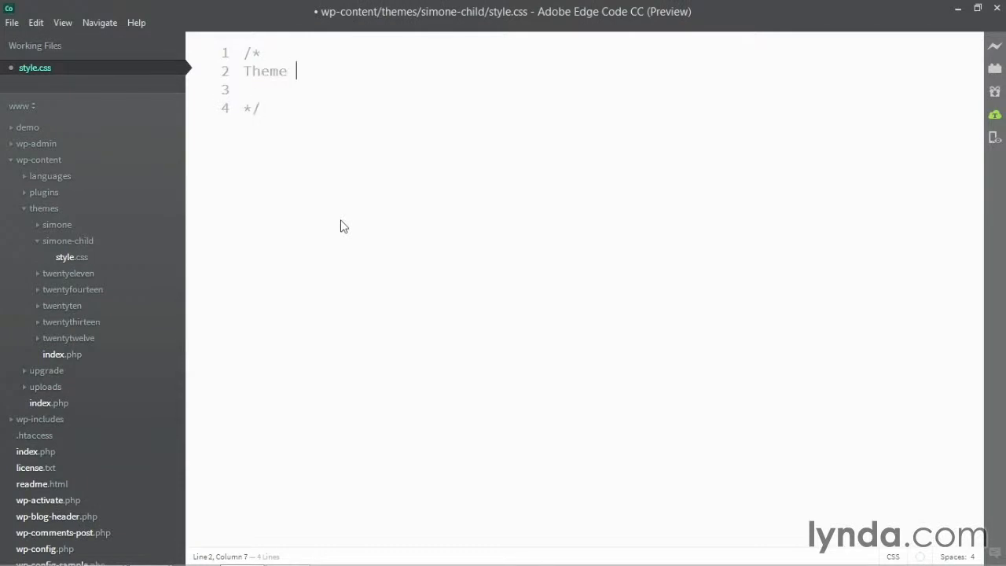
text(Name: Ch)
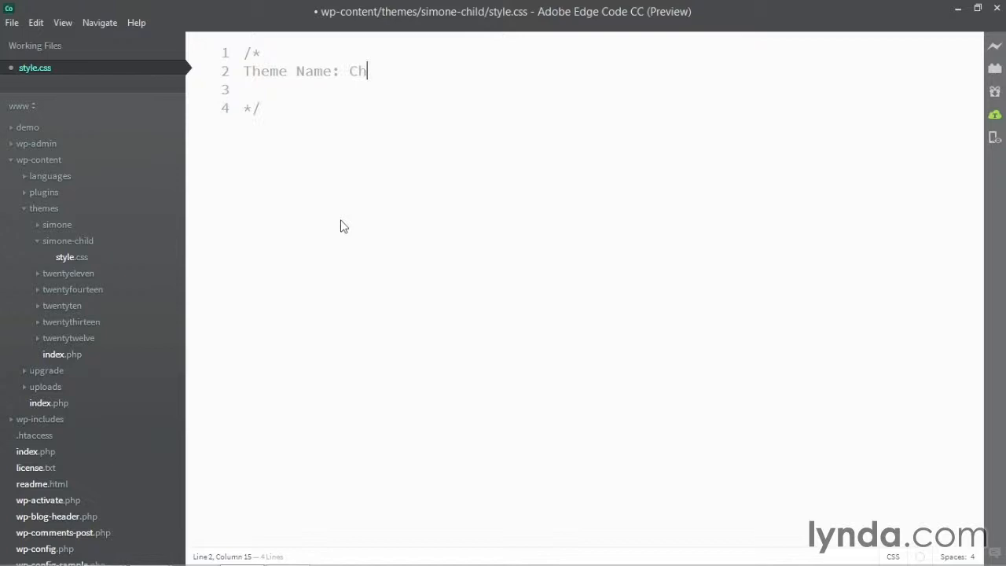
text(ild of Simone)
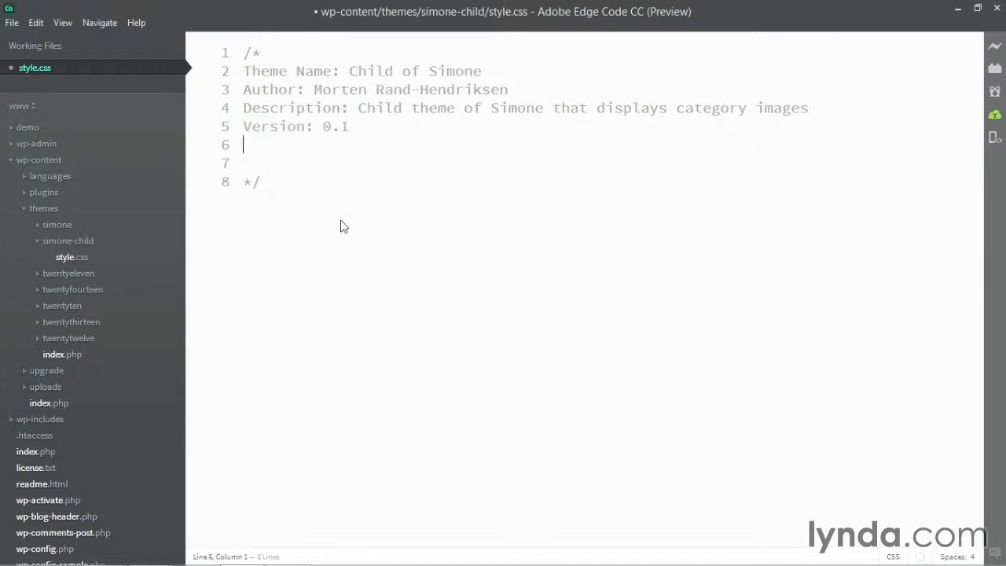
text(Temp)
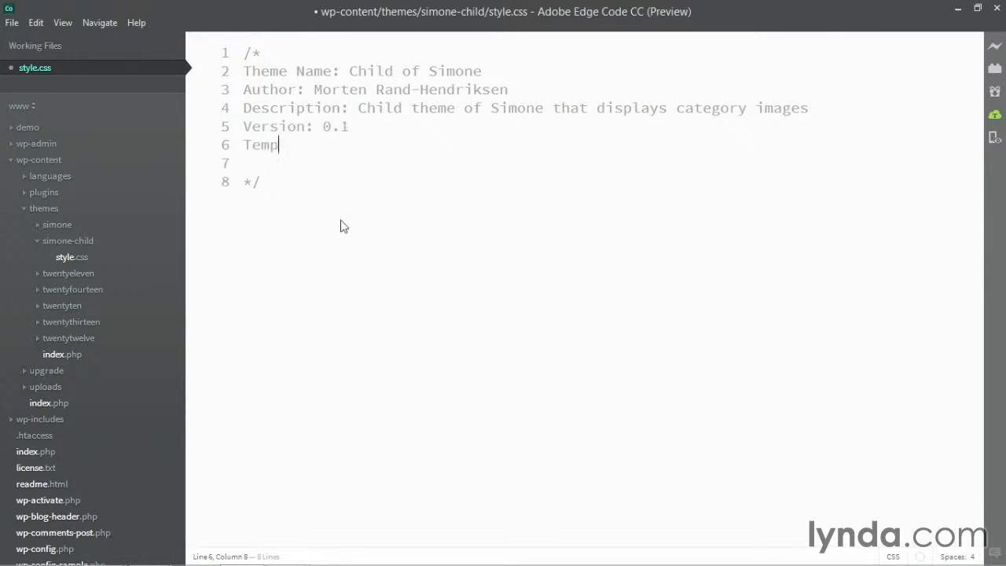
text(late:)
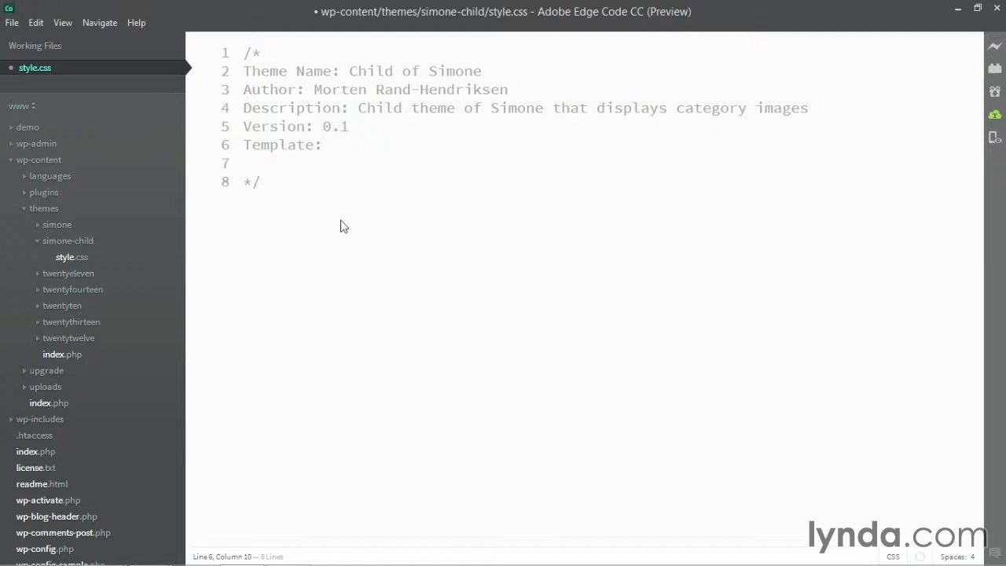
mouse_move(199, 261)
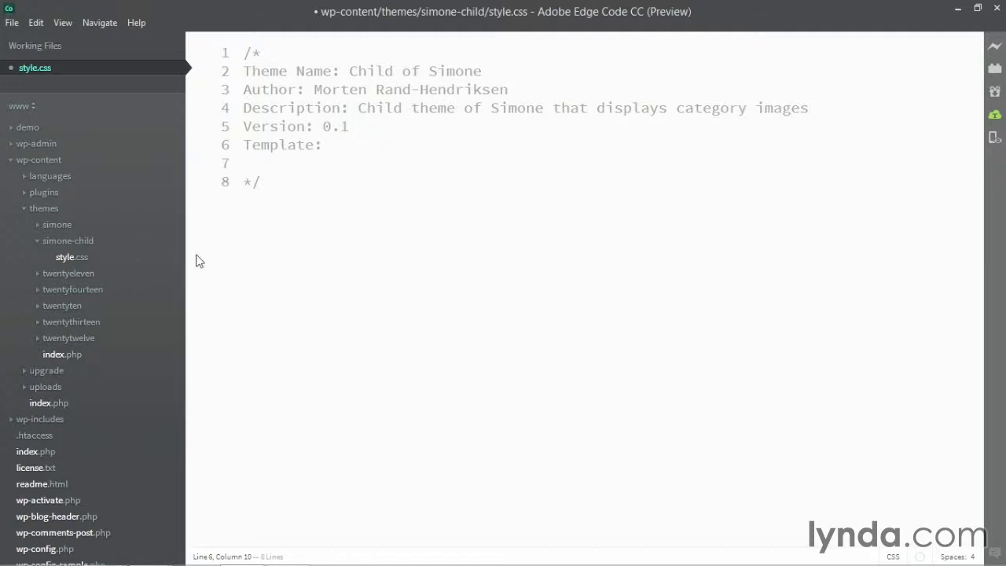
text(simone)
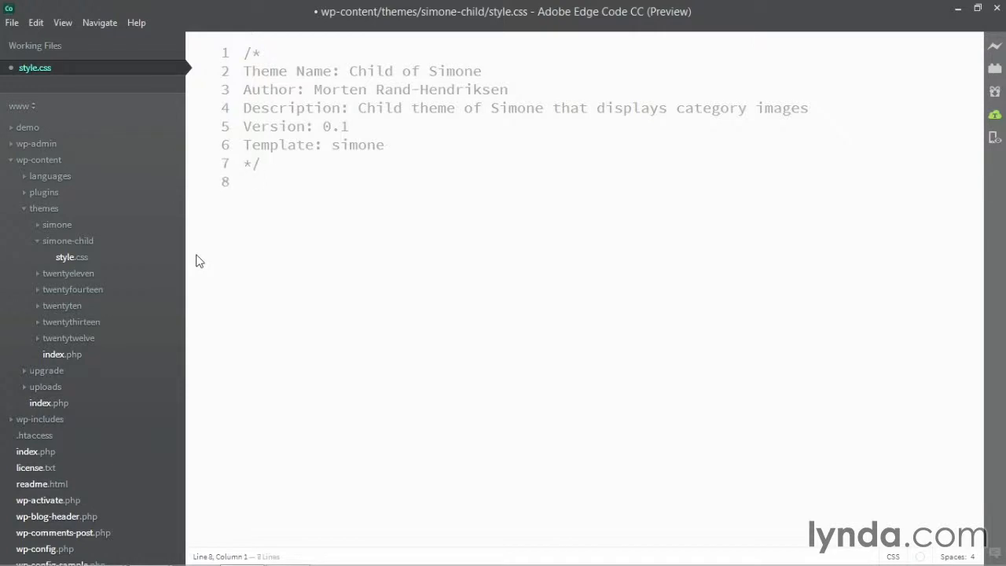
click(244, 181)
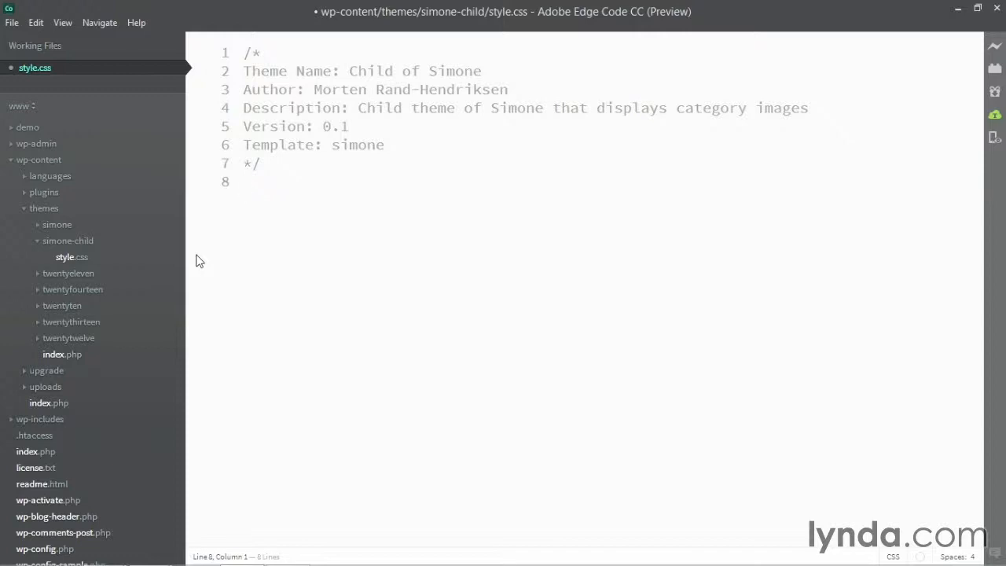
click(244, 181)
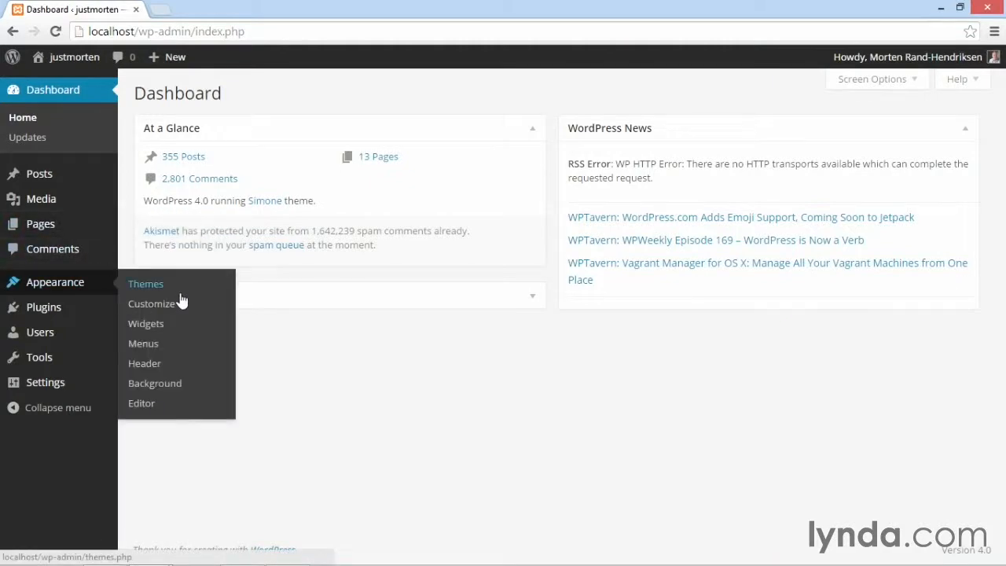
Step: Open the Child of Simone theme details from the installed themes list and activate it
click(146, 284)
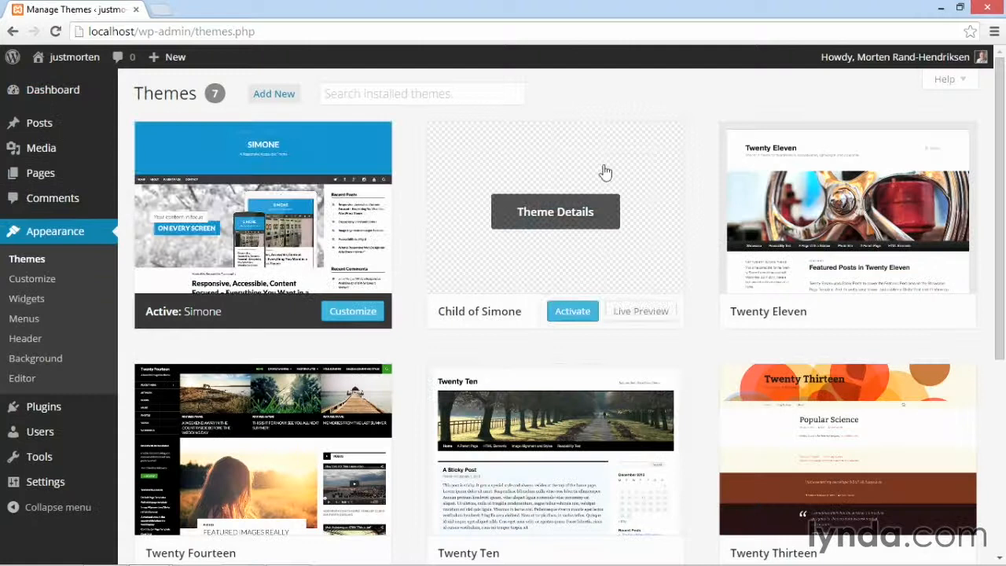
mouse_move(590, 222)
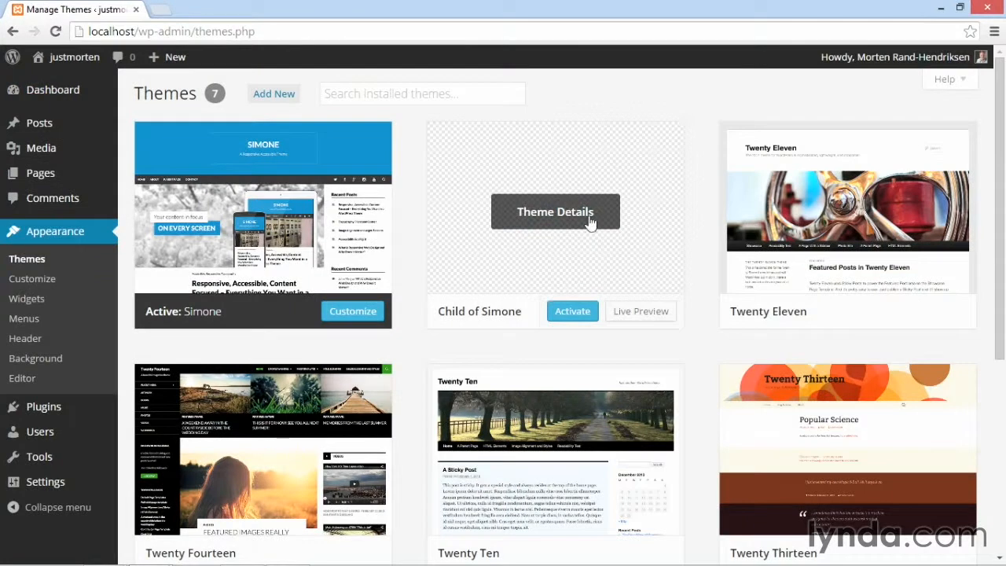
click(555, 212)
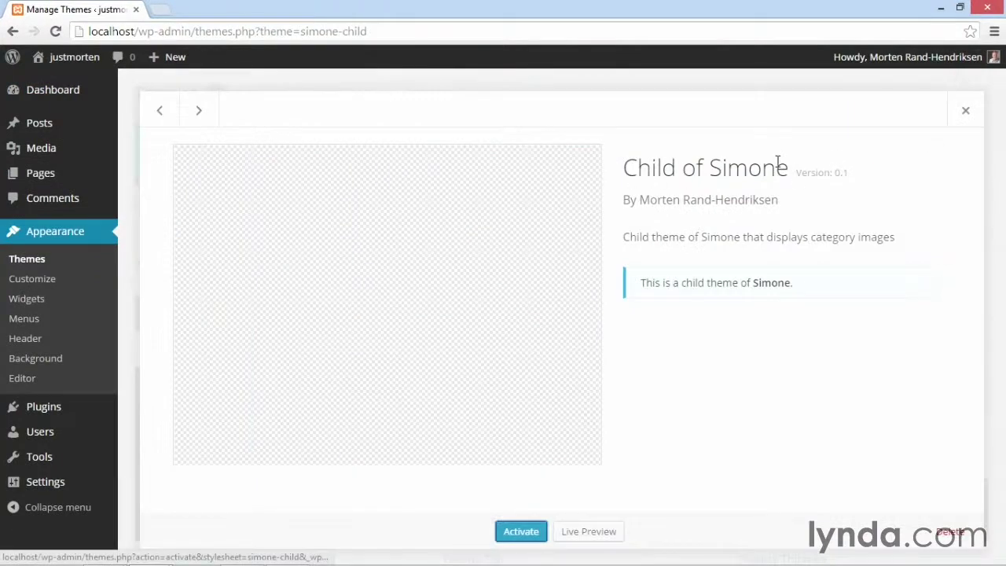
mouse_move(747, 217)
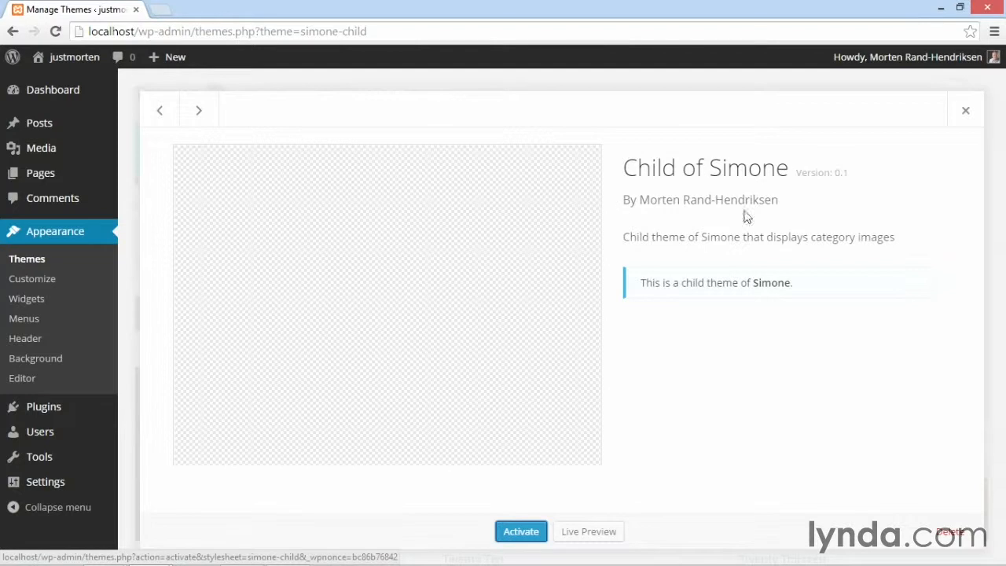
mouse_move(869, 236)
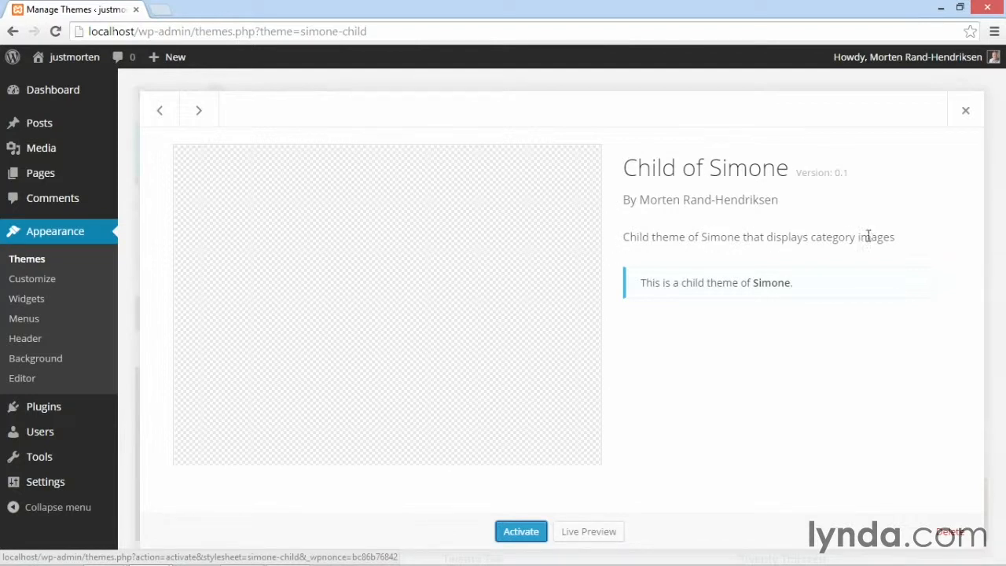
mouse_move(782, 289)
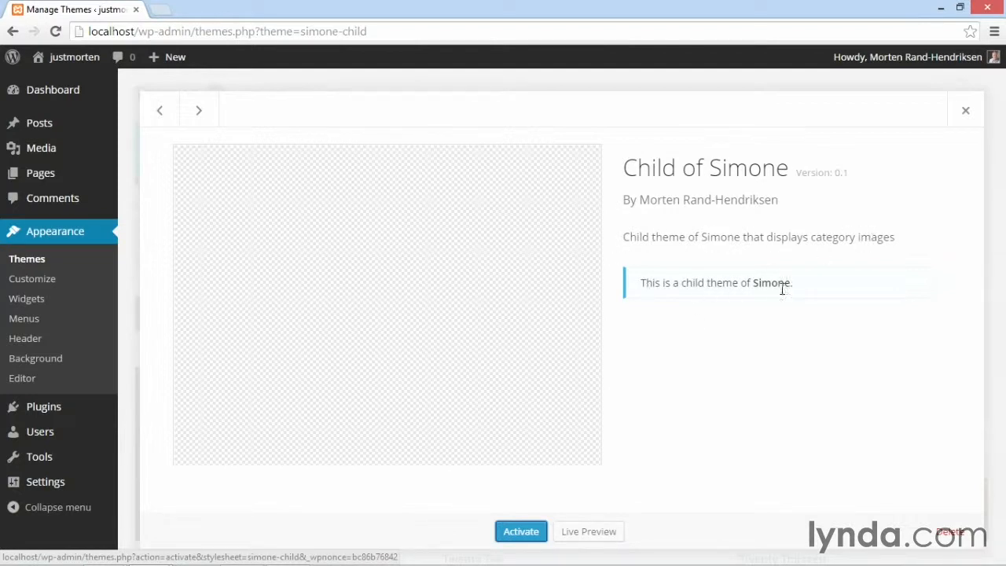
click(520, 532)
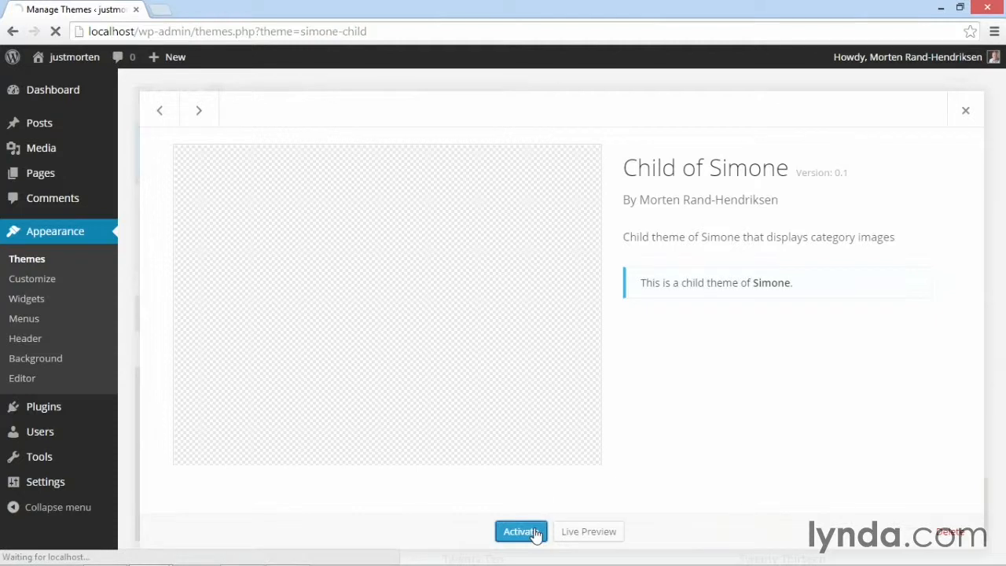
Step: View the live site with Child of Simone, then go to Menus via the admin bar
click(521, 532)
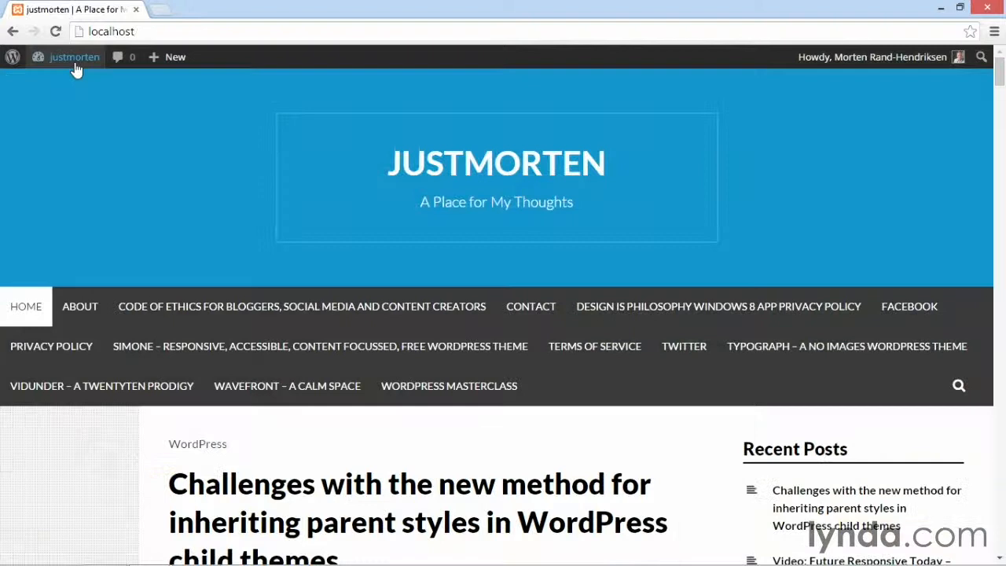
mouse_move(180, 258)
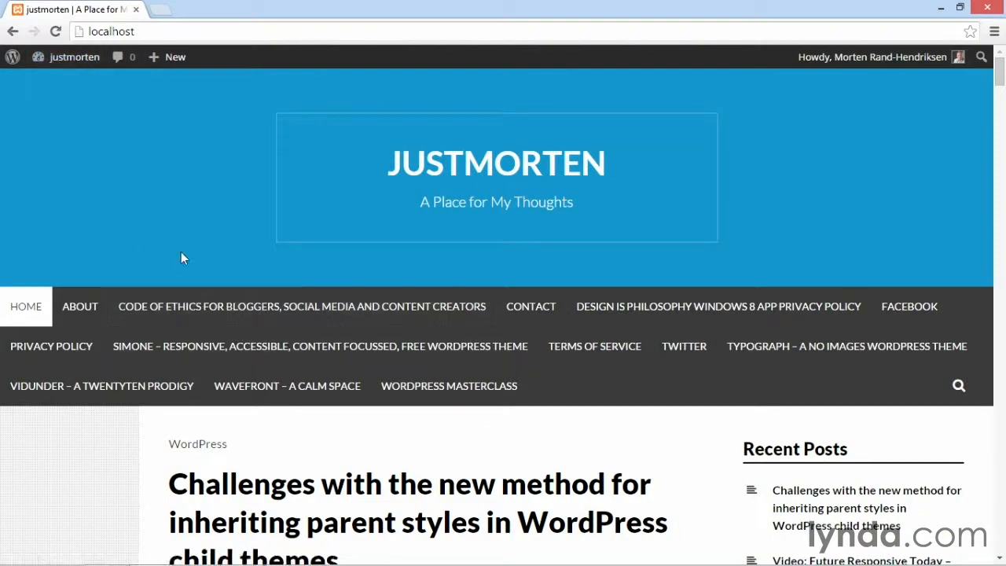
mouse_move(252, 346)
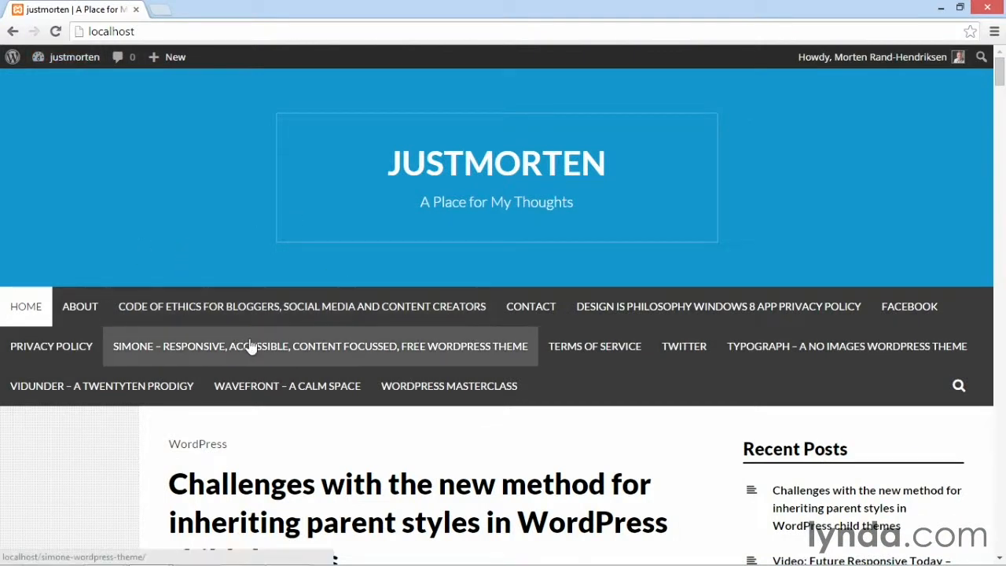
mouse_move(526, 372)
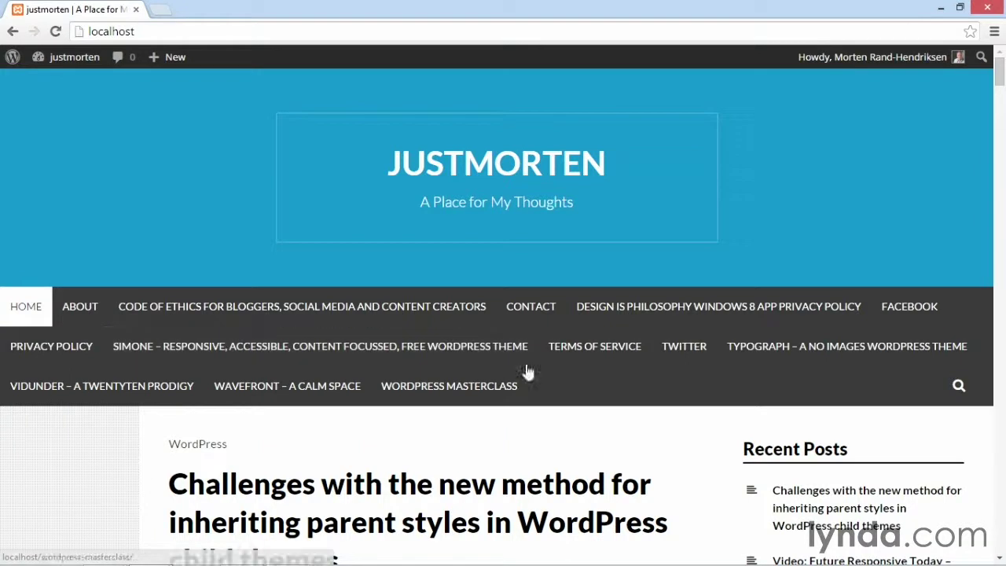
click(74, 56)
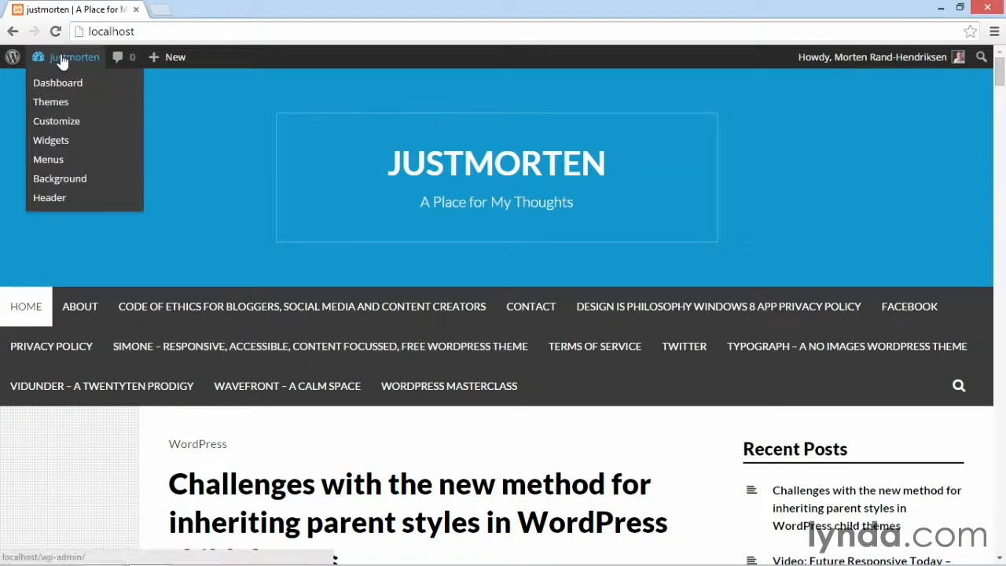
click(48, 158)
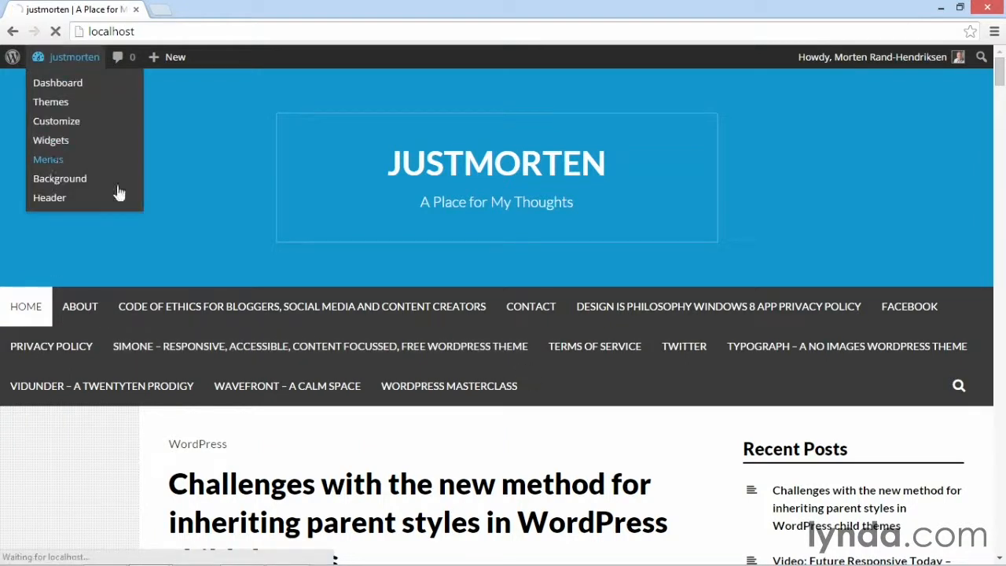
Step: Tick Primary Menu as the Main menu's theme location and save the menu
click(48, 158)
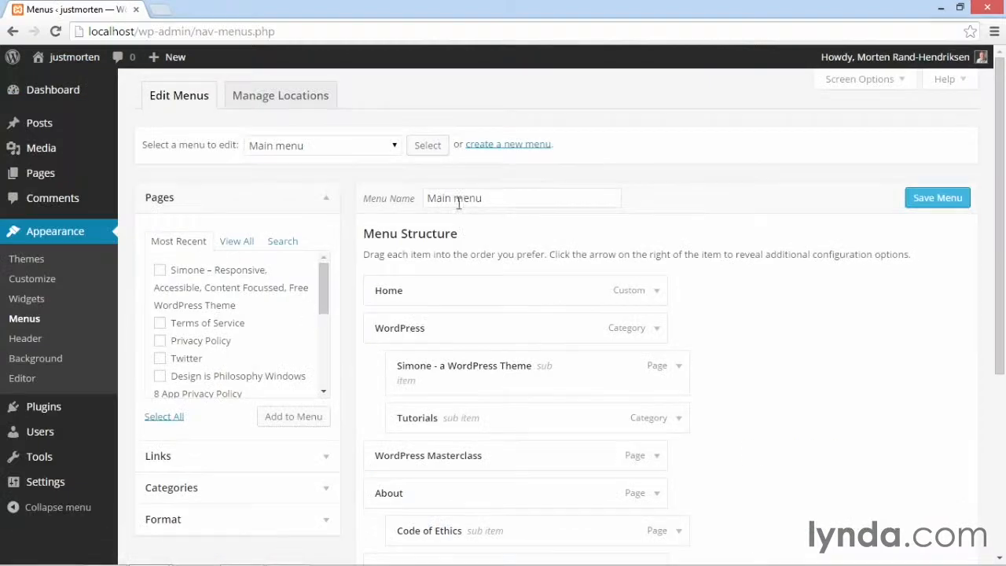
scroll(down, 3)
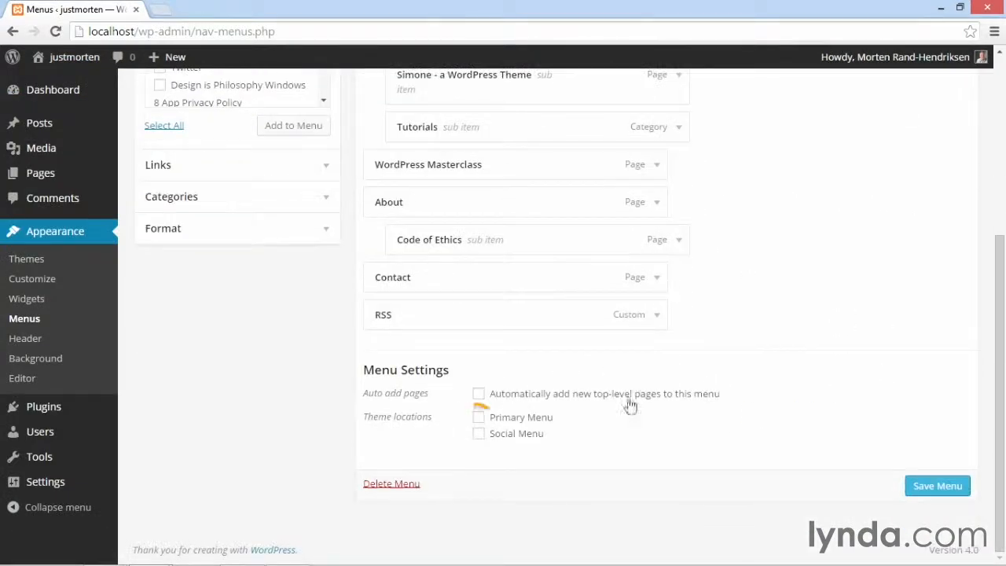
click(479, 417)
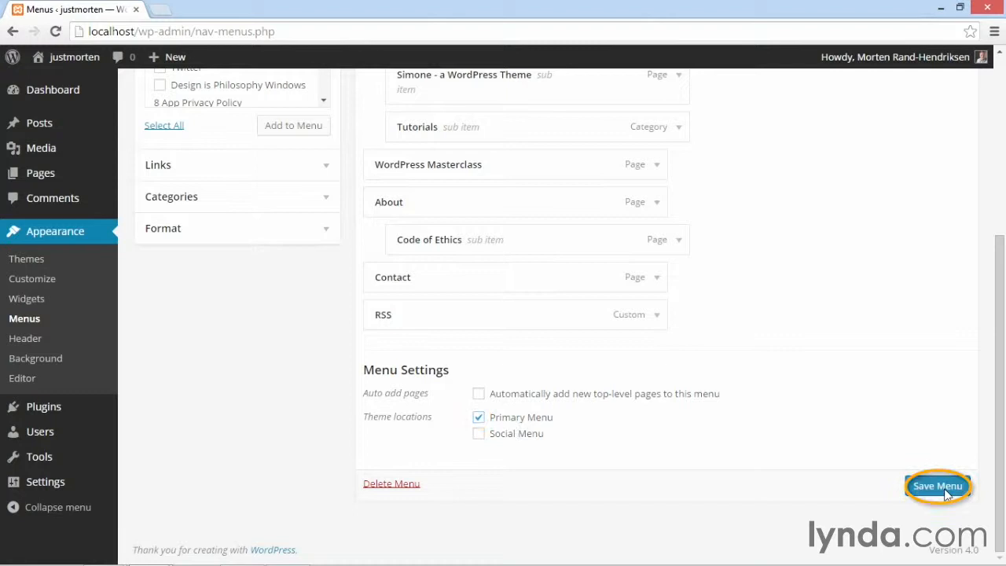
click(937, 485)
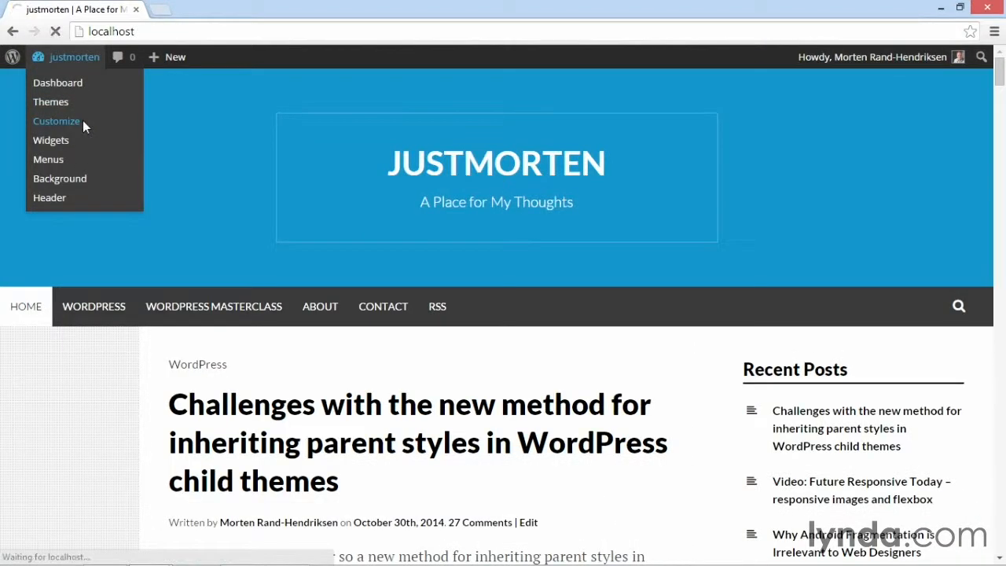
Step: In the Customizer, set Background Image to No Image, adjust colors, publish, and close
click(56, 121)
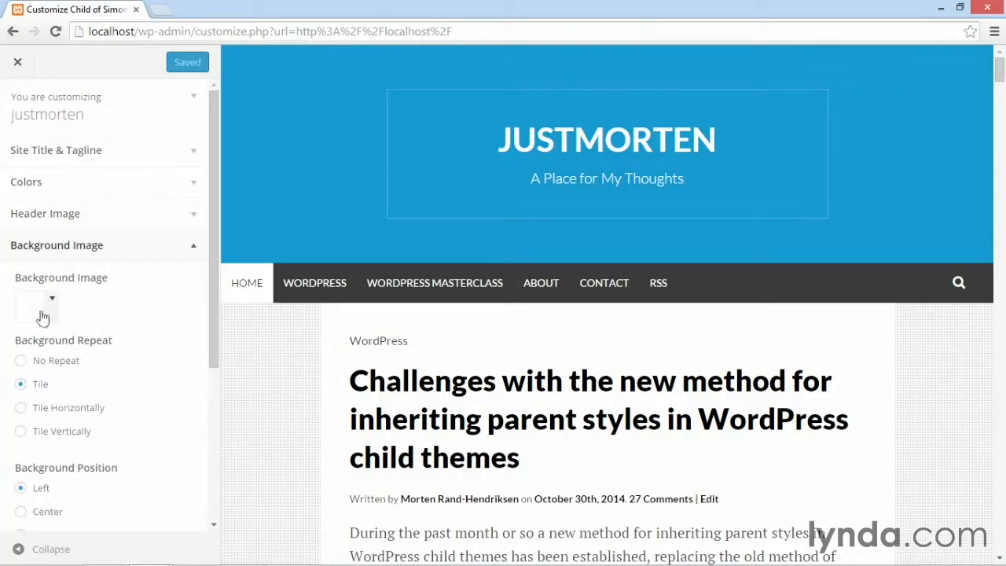
click(37, 307)
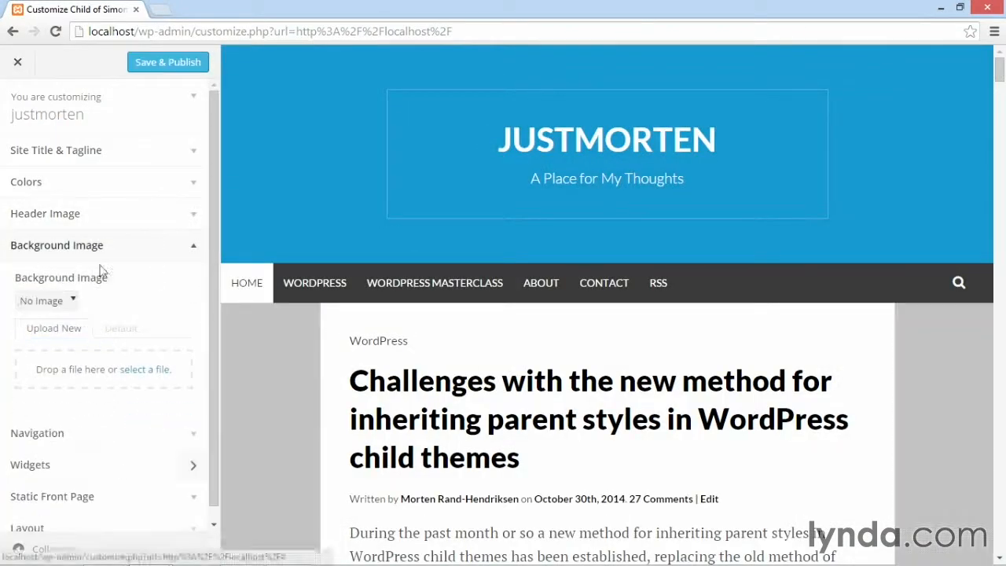
click(26, 182)
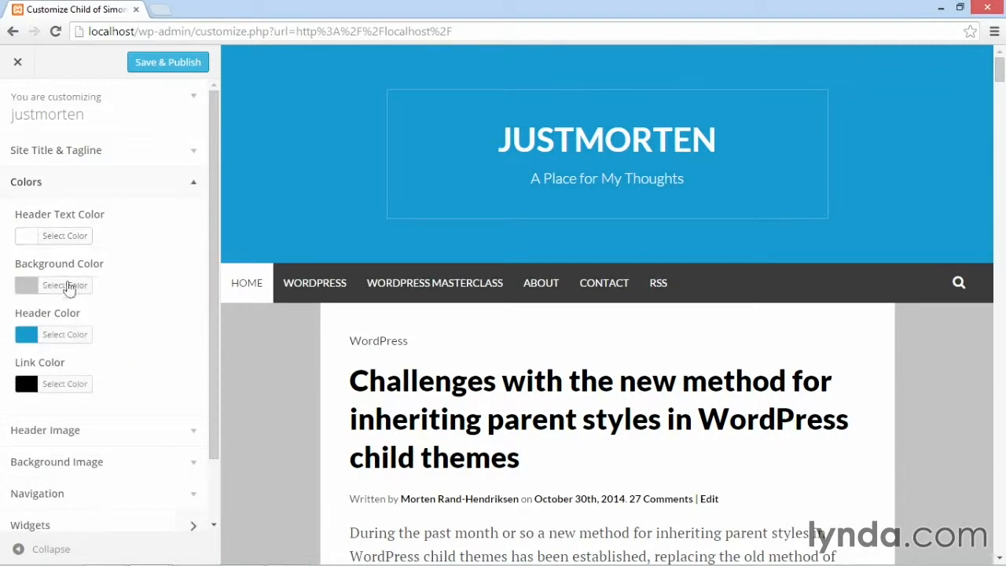
click(64, 285)
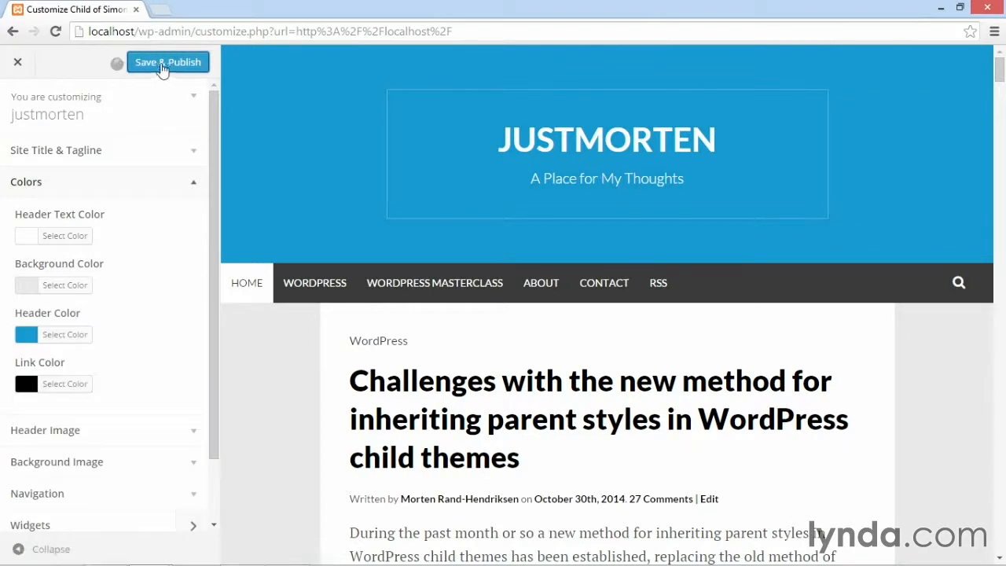
click(167, 62)
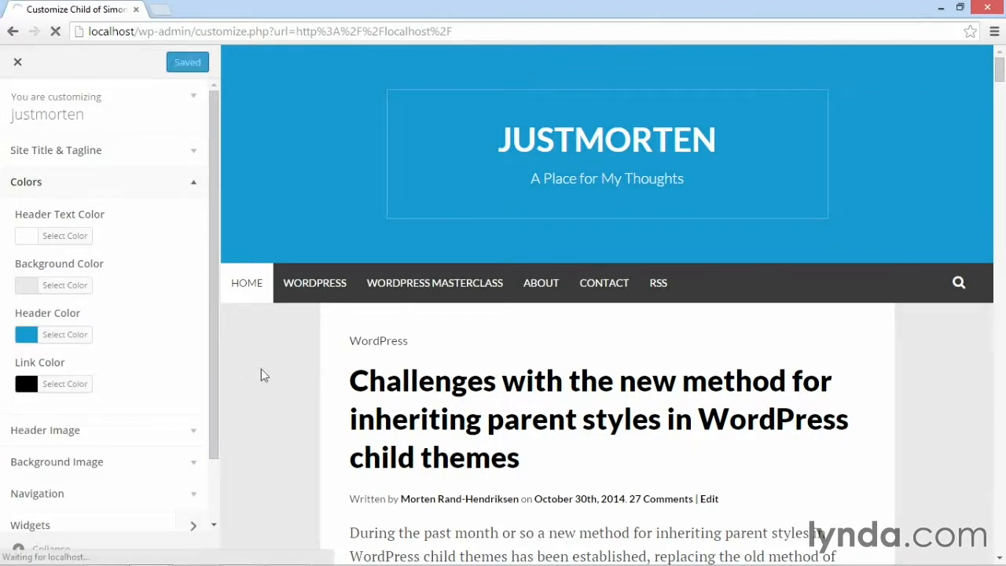
click(17, 61)
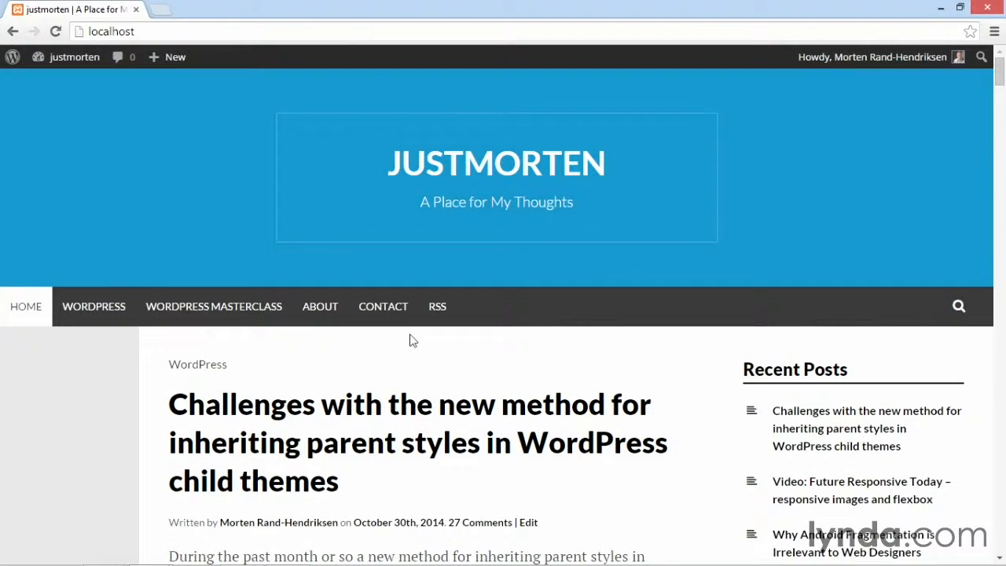